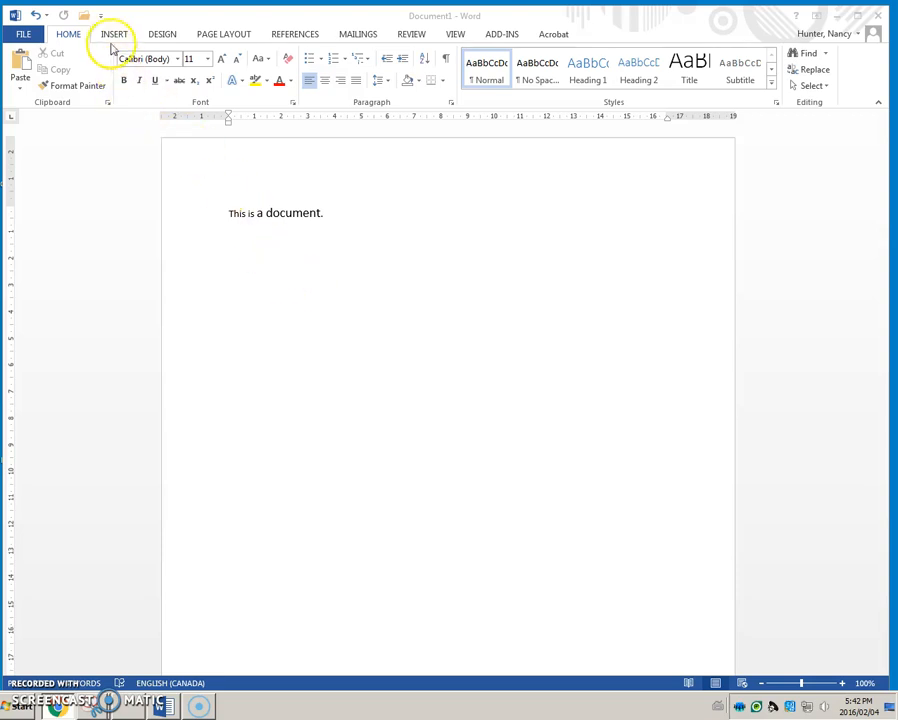
mouse_move(104, 20)
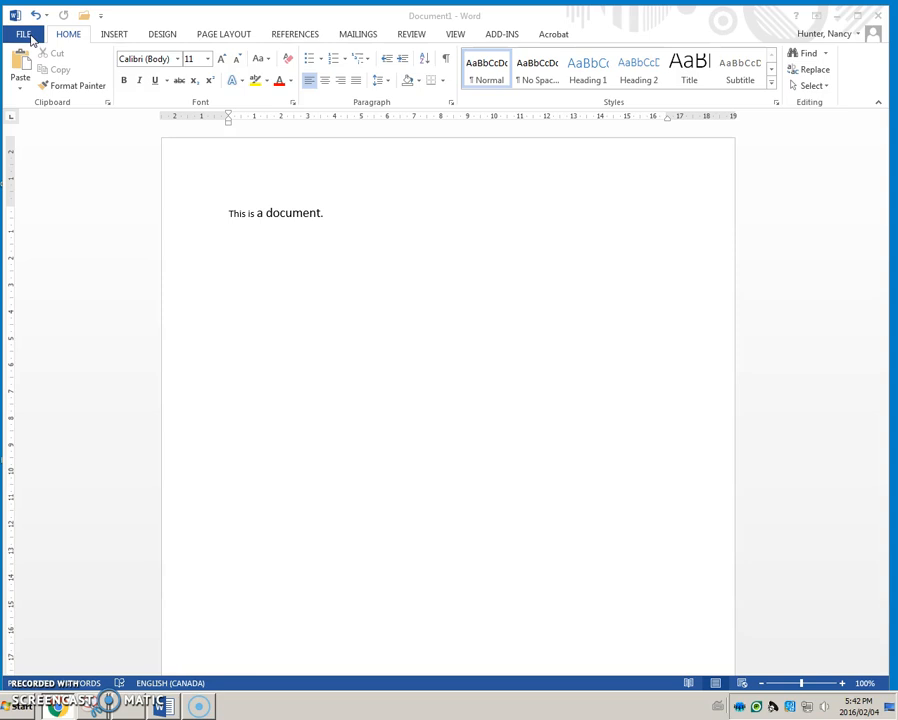
mouse_move(28, 36)
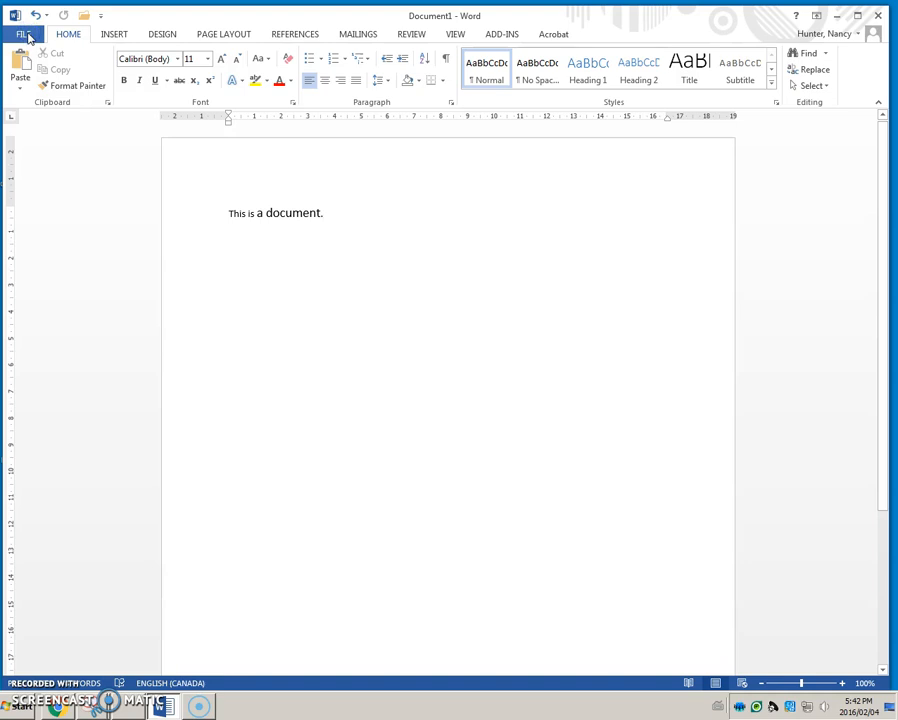
- Show the document's Info view in Word's Backstage
click(22, 32)
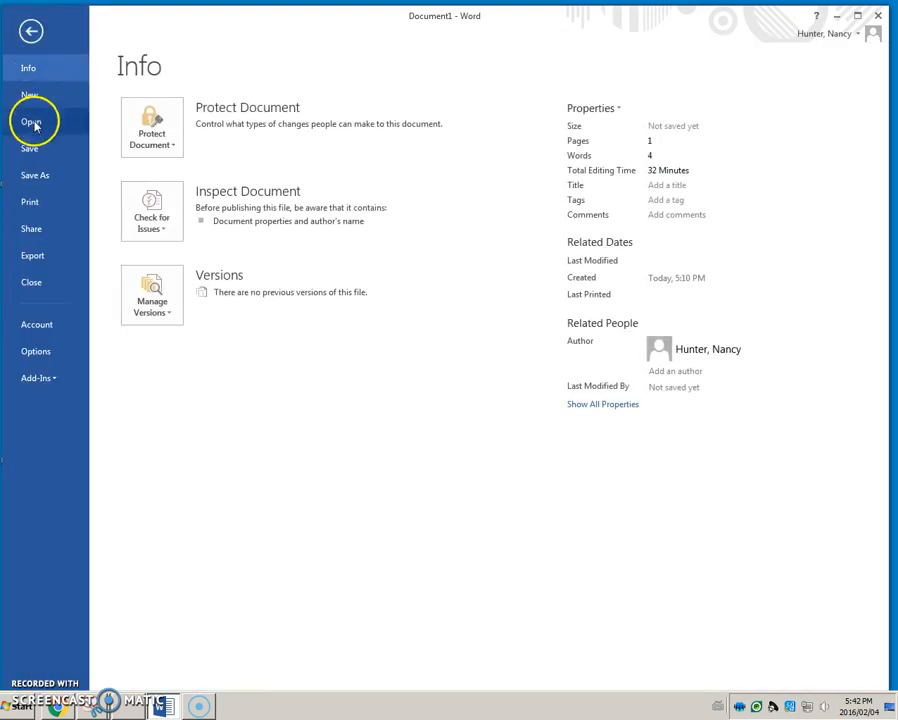
mouse_move(52, 208)
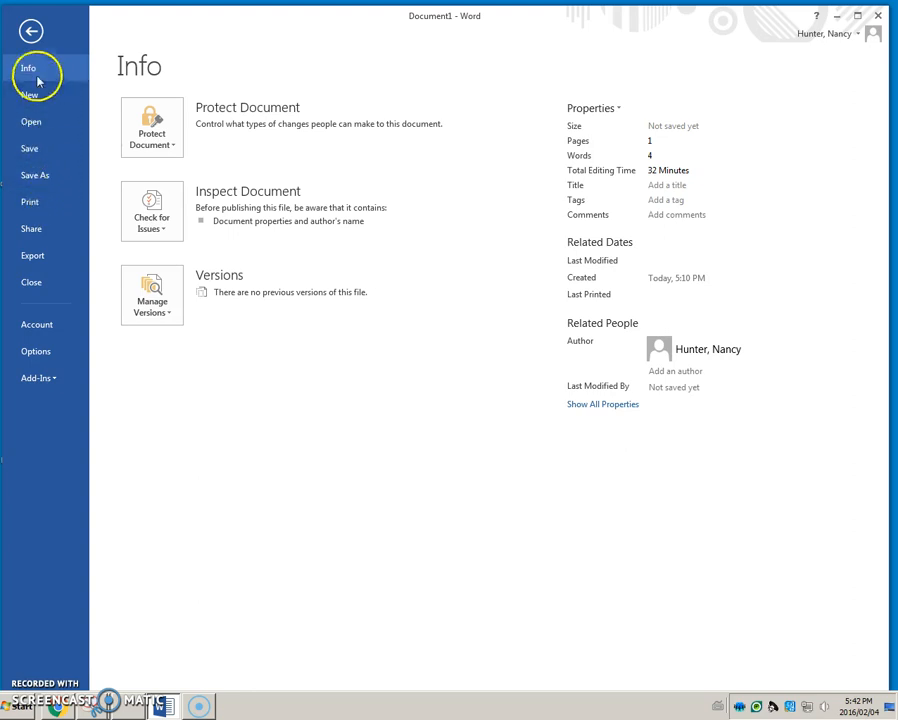
mouse_move(30, 32)
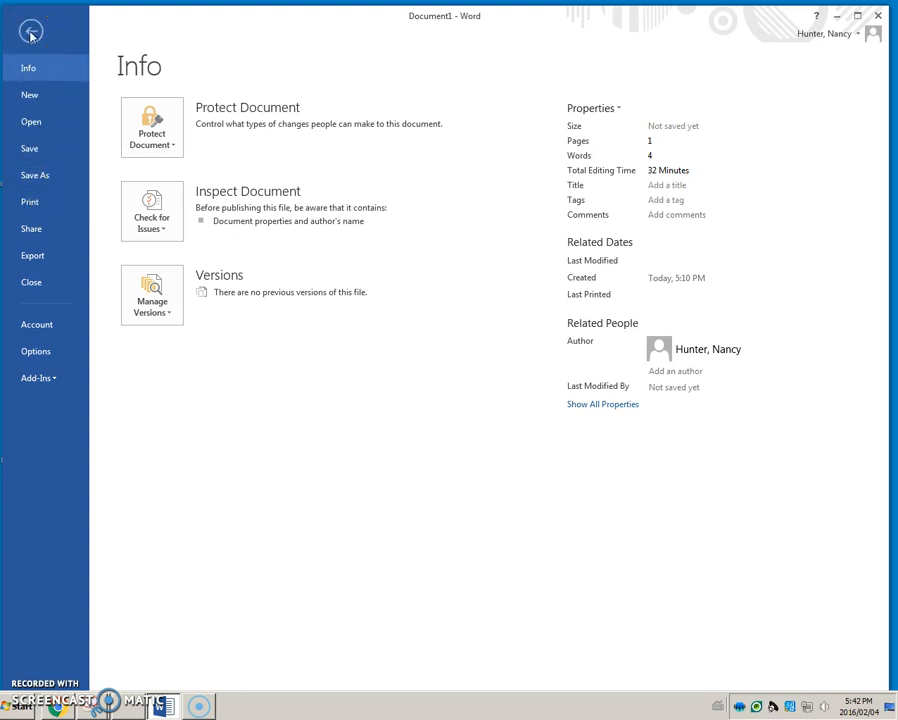
- Return to the document and add New and Open shortcuts to the Quick Access Toolbar
click(30, 30)
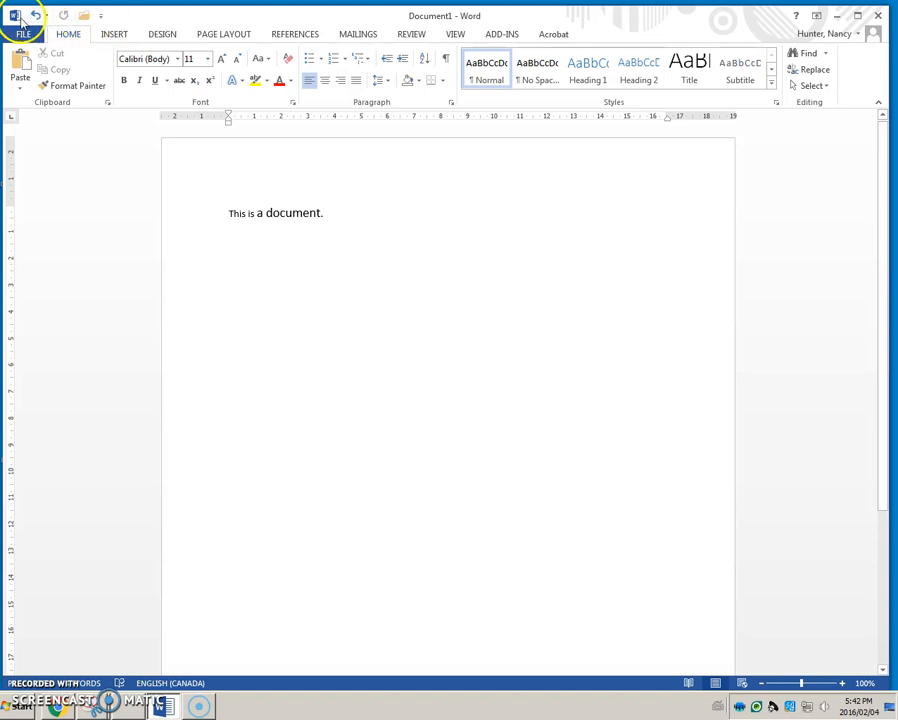
mouse_move(96, 22)
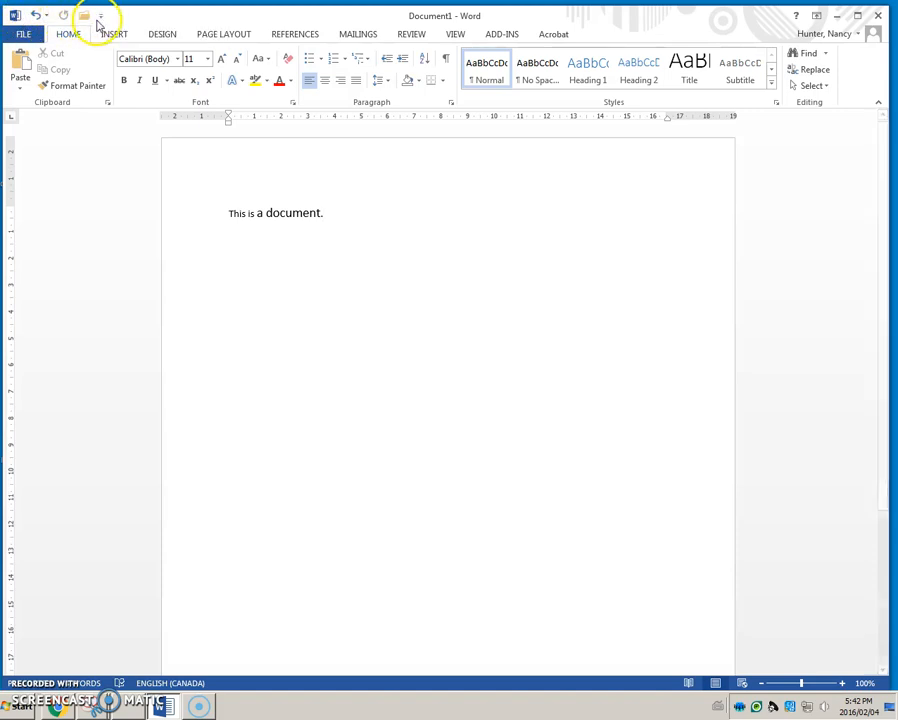
mouse_move(100, 16)
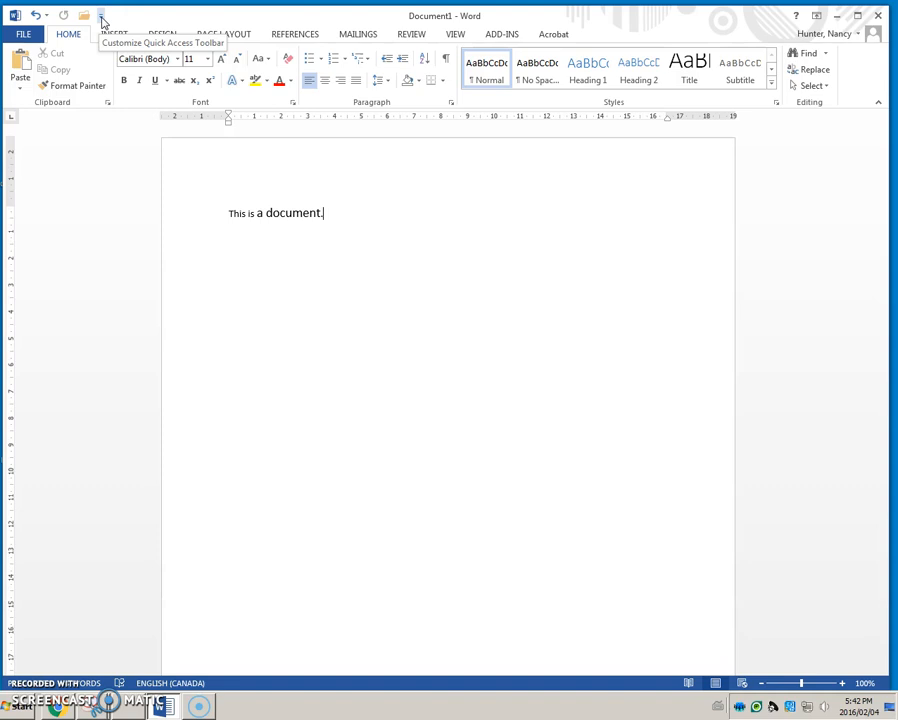
click(104, 22)
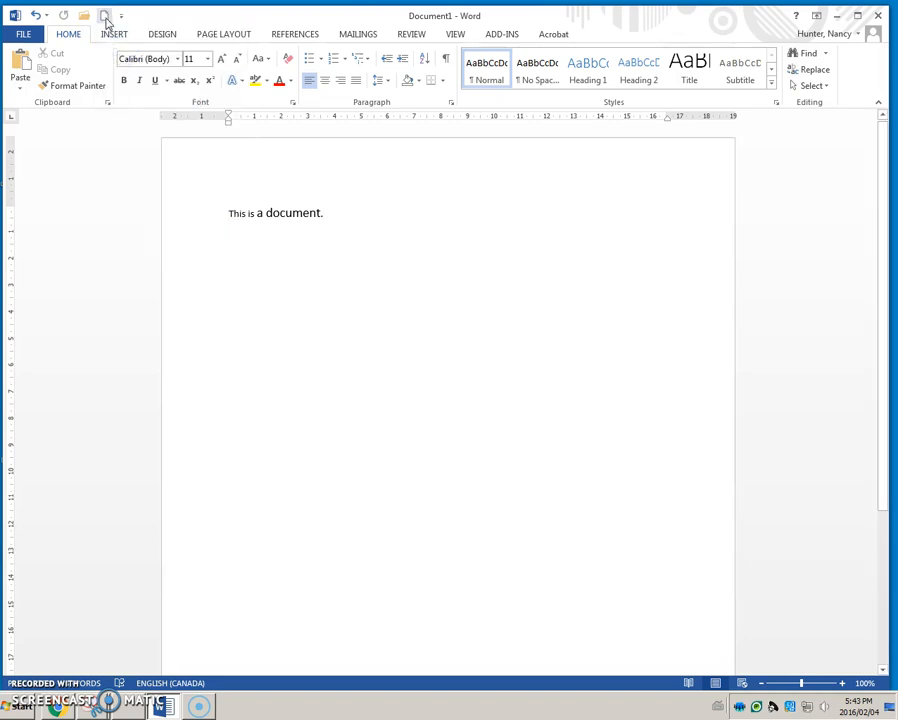
mouse_move(104, 18)
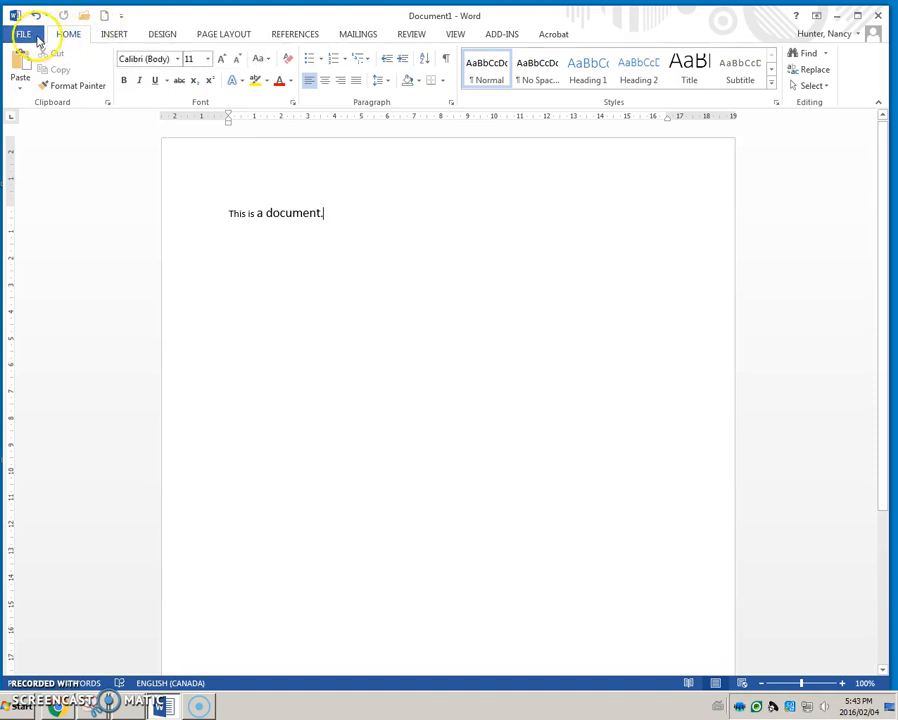
mouse_move(104, 16)
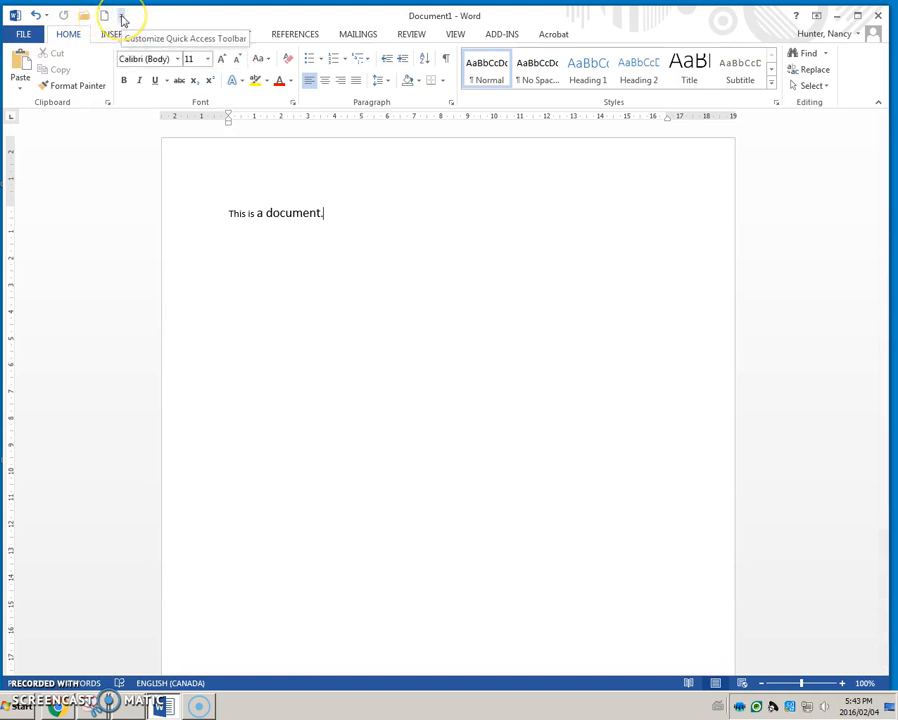
click(122, 16)
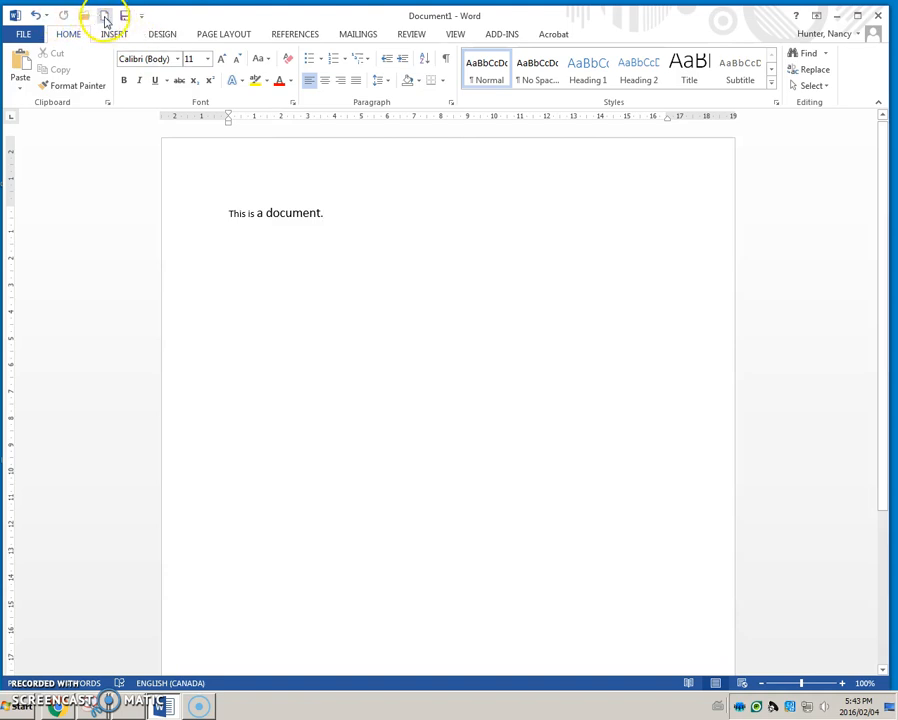
click(142, 18)
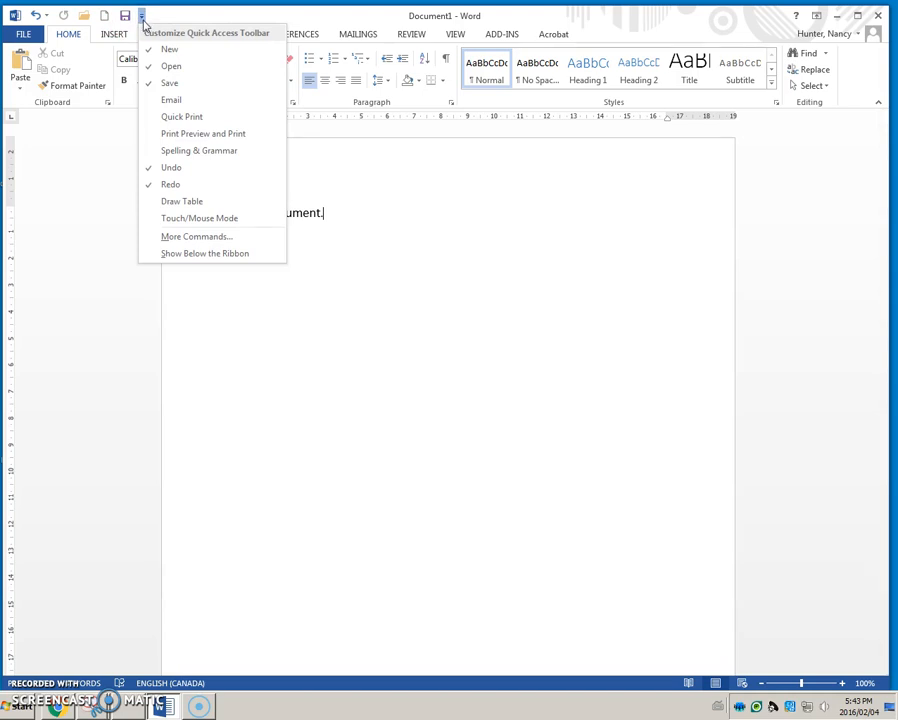
mouse_move(204, 132)
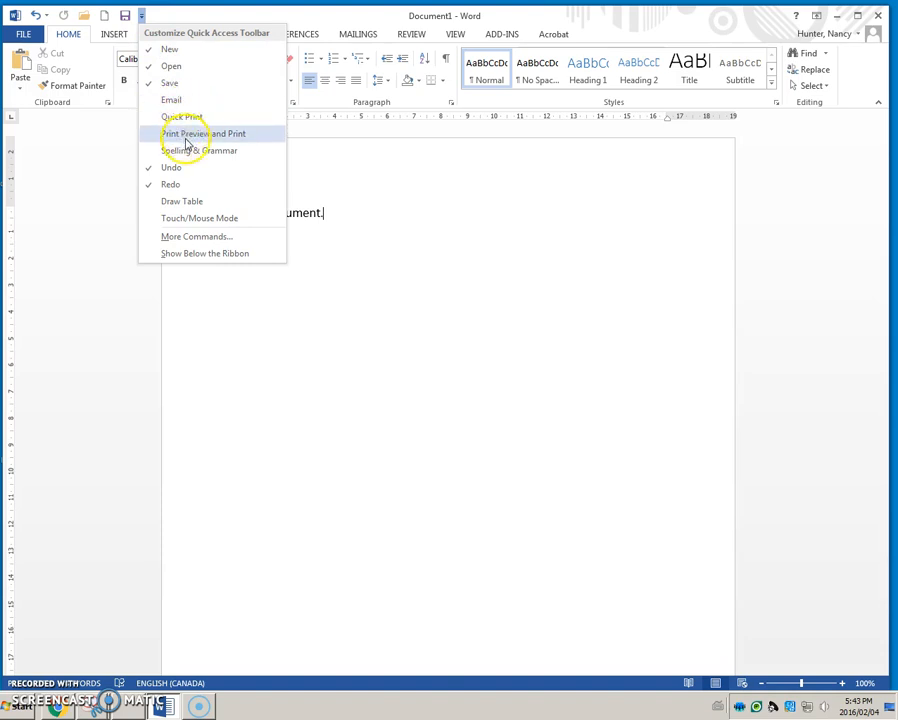
mouse_move(184, 152)
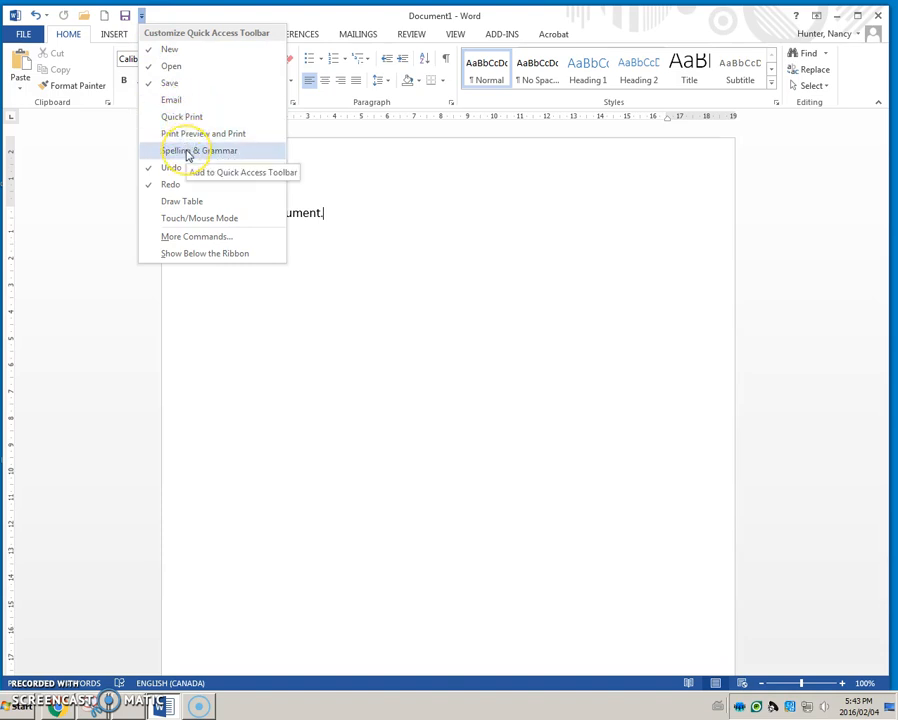
mouse_move(172, 168)
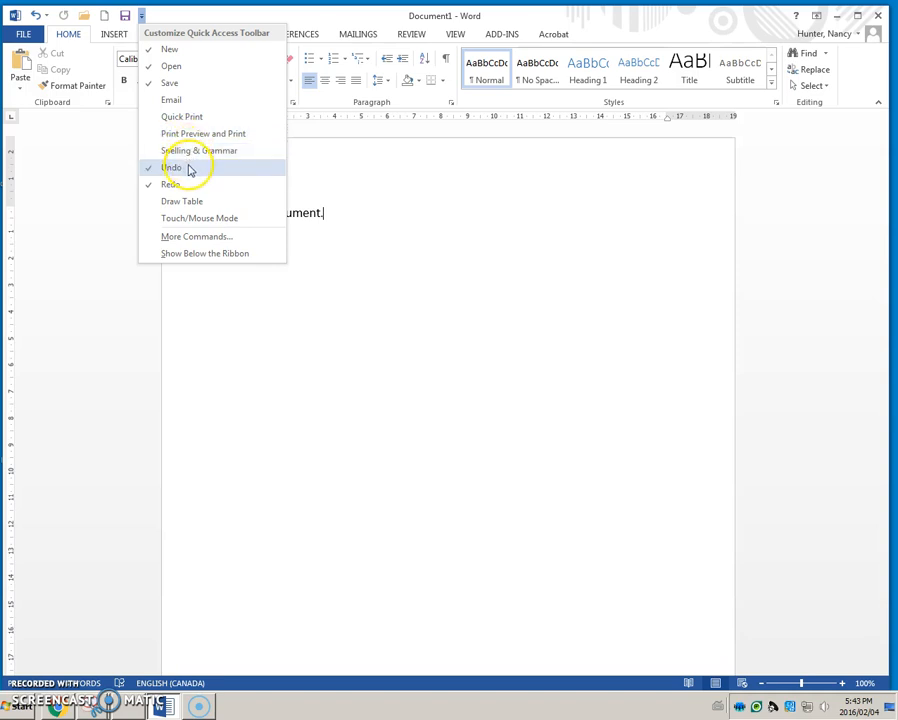
mouse_move(190, 236)
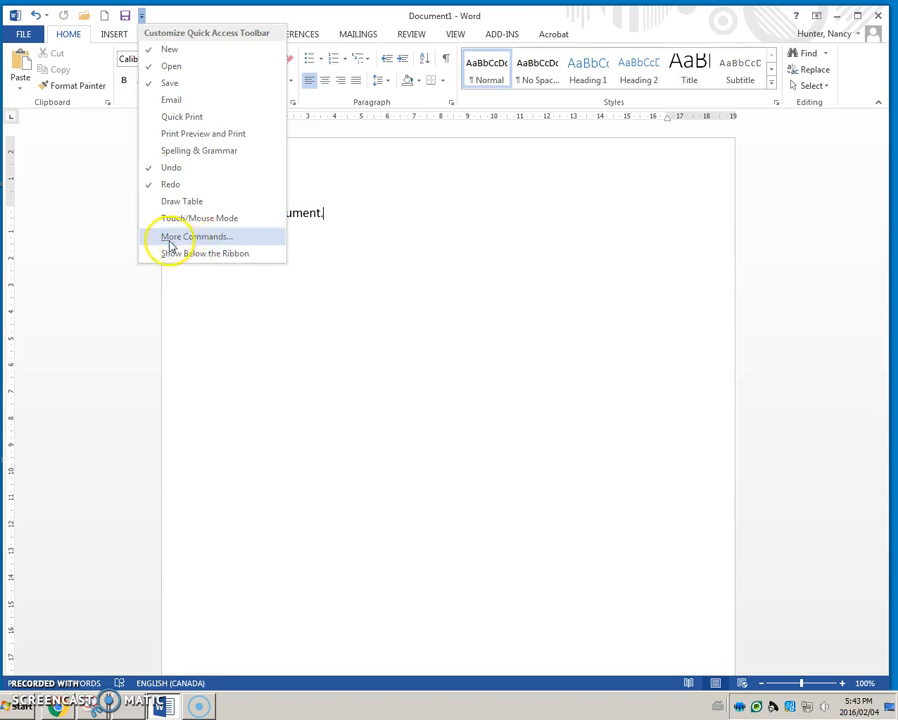
mouse_move(204, 252)
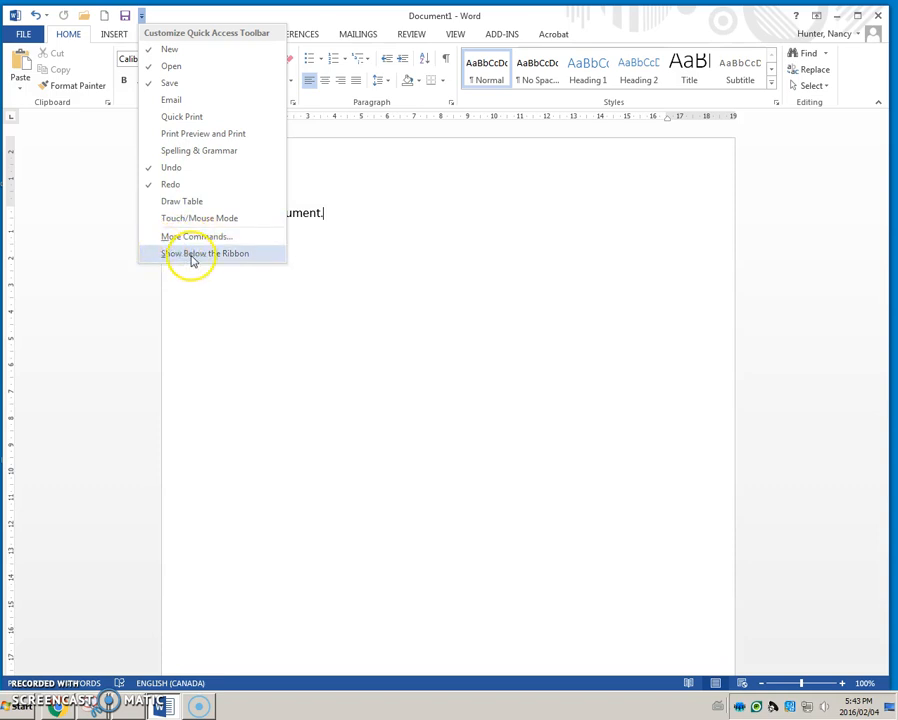
- Move the Quick Access Toolbar below the ribbon, then restore it above the ribbon
click(206, 252)
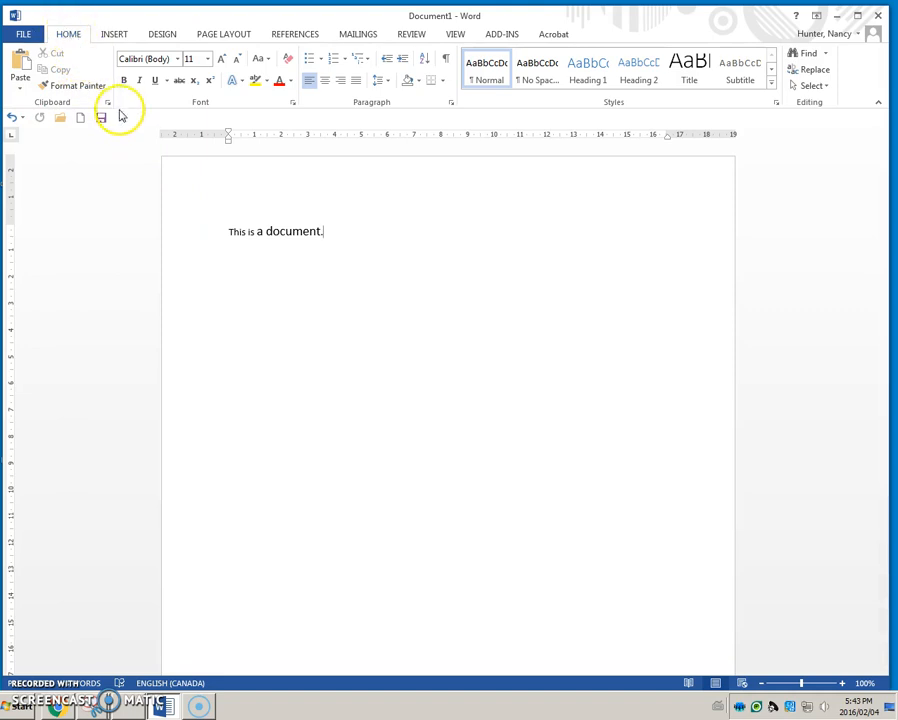
click(120, 118)
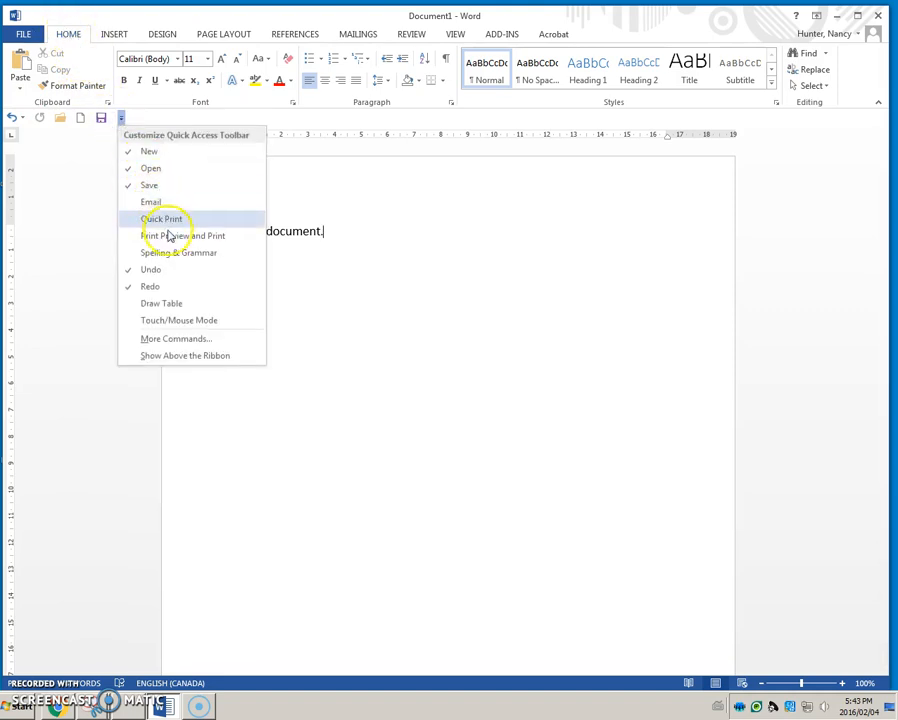
mouse_move(152, 362)
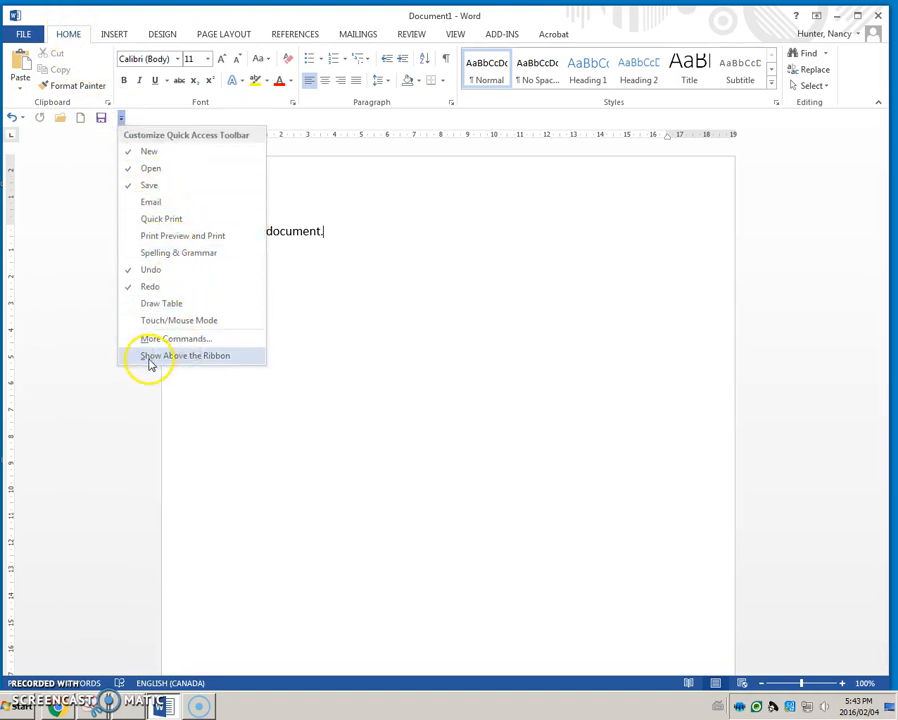
click(184, 356)
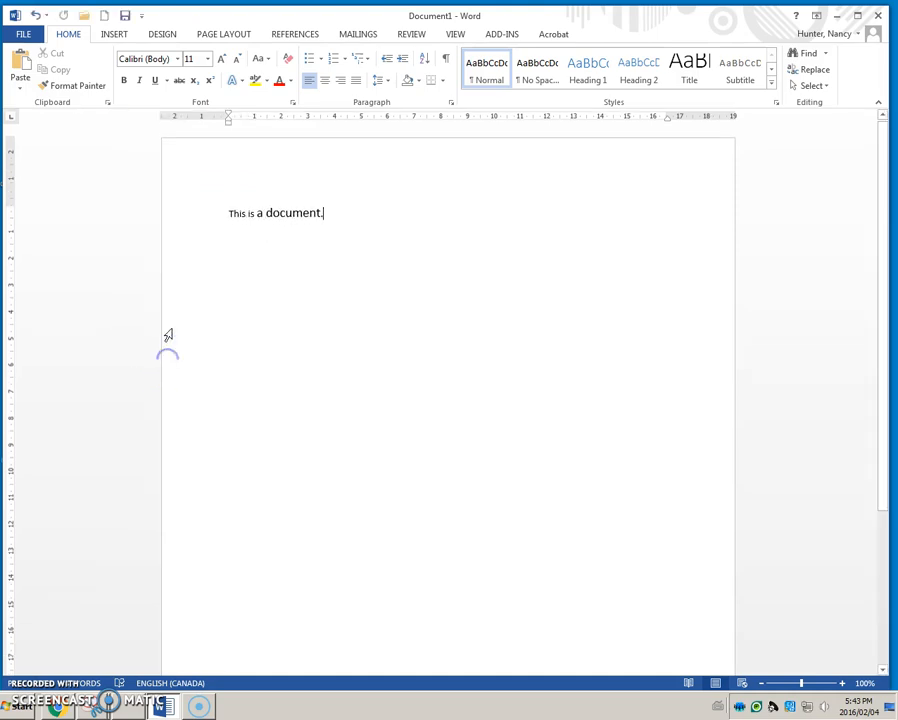
mouse_move(204, 250)
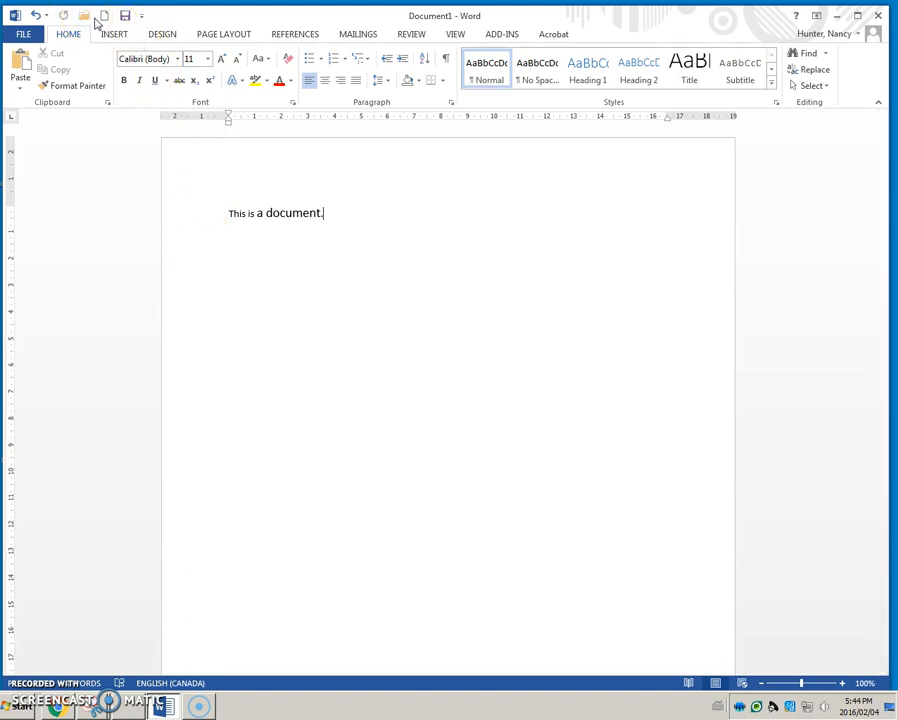
mouse_move(168, 312)
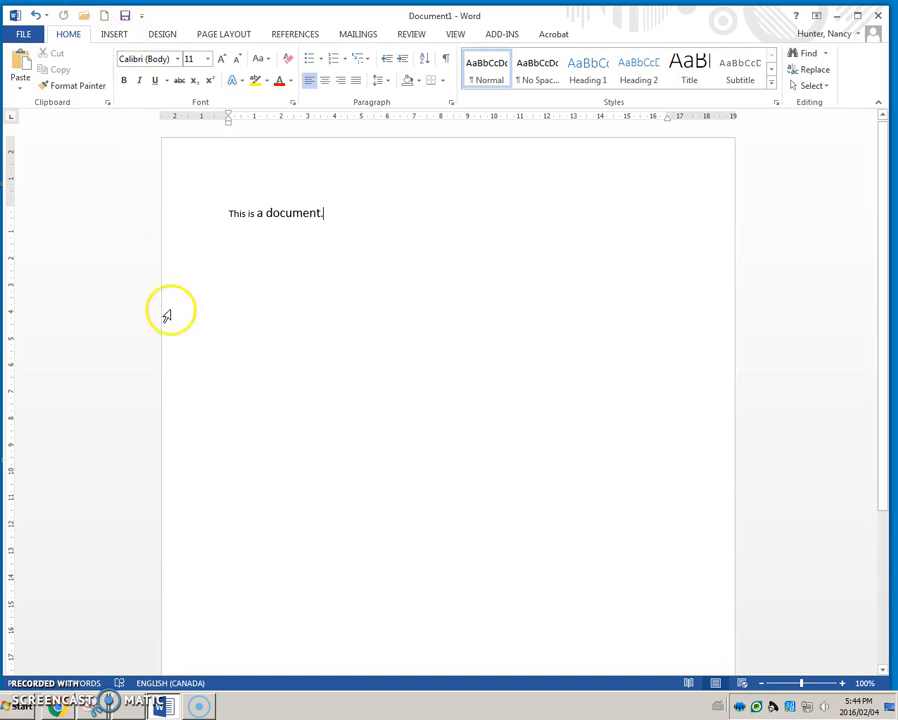